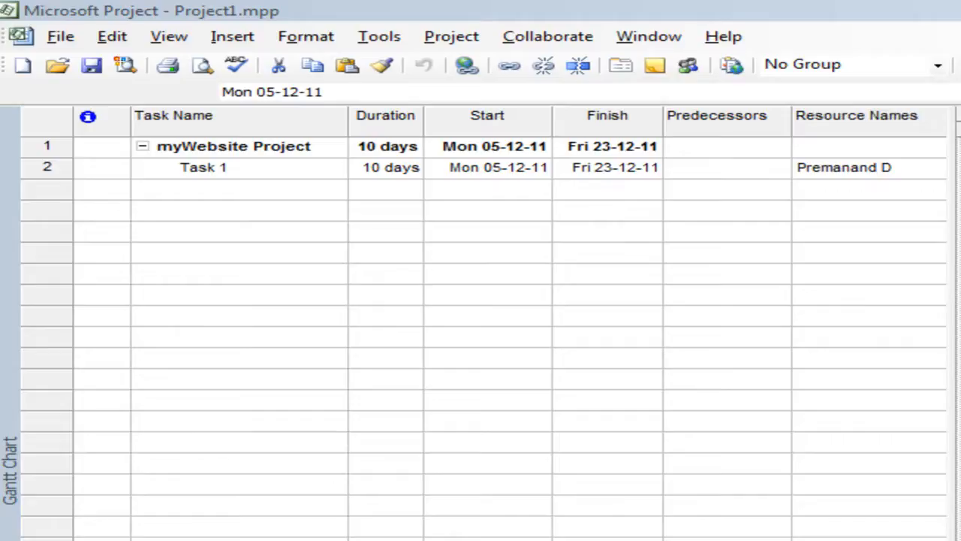
pyautogui.moveTo(943, 366)
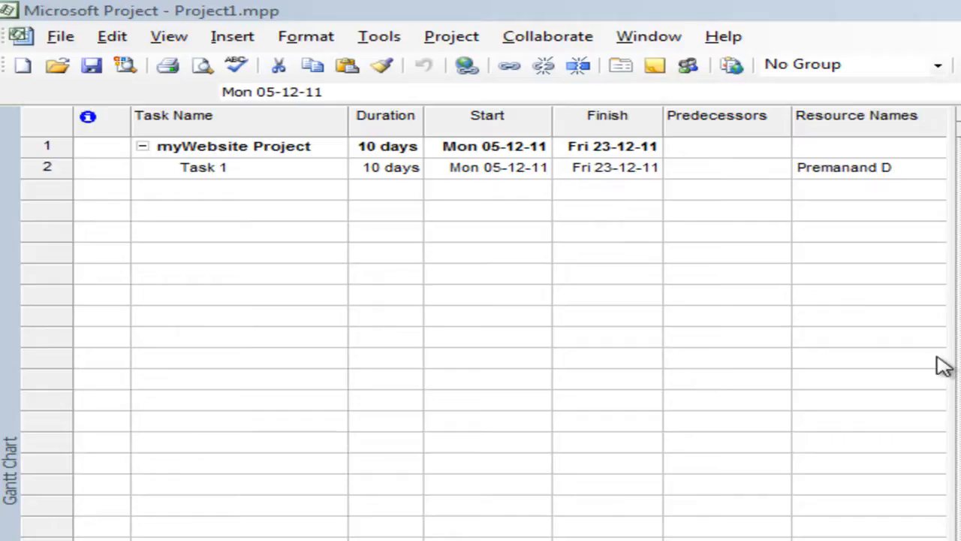
pyautogui.moveTo(188, 12)
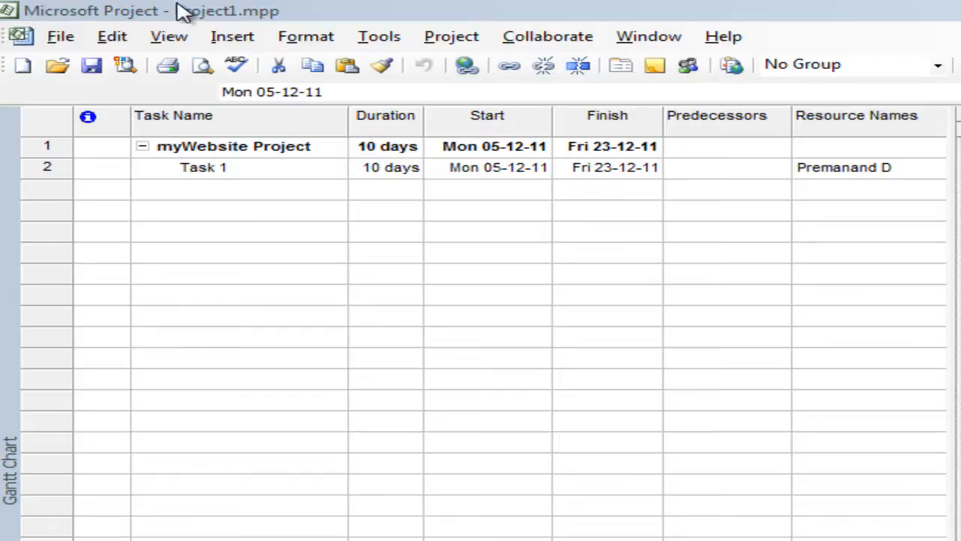
pyautogui.moveTo(187, 15)
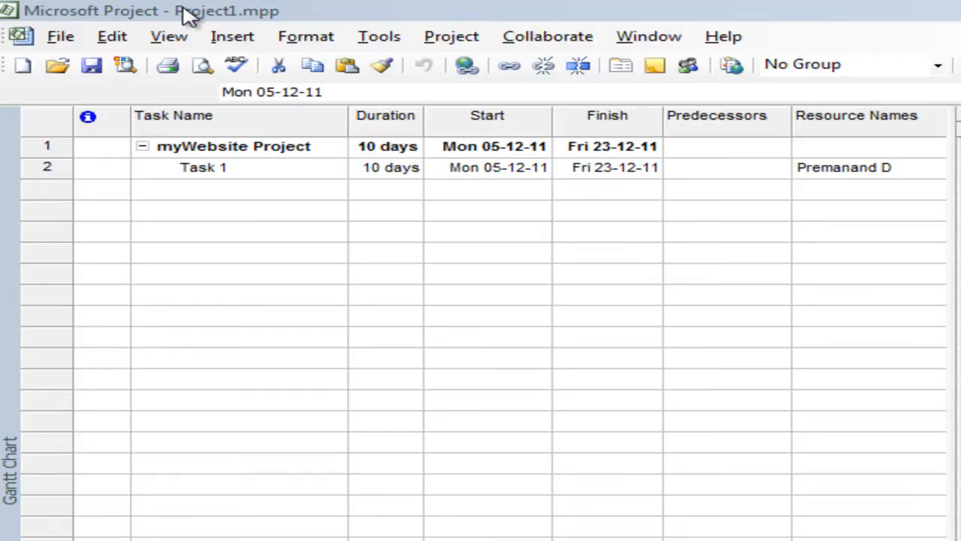
# Step: Note Task 1's start date, then bring up the Tools commands
pyautogui.click(487, 167)
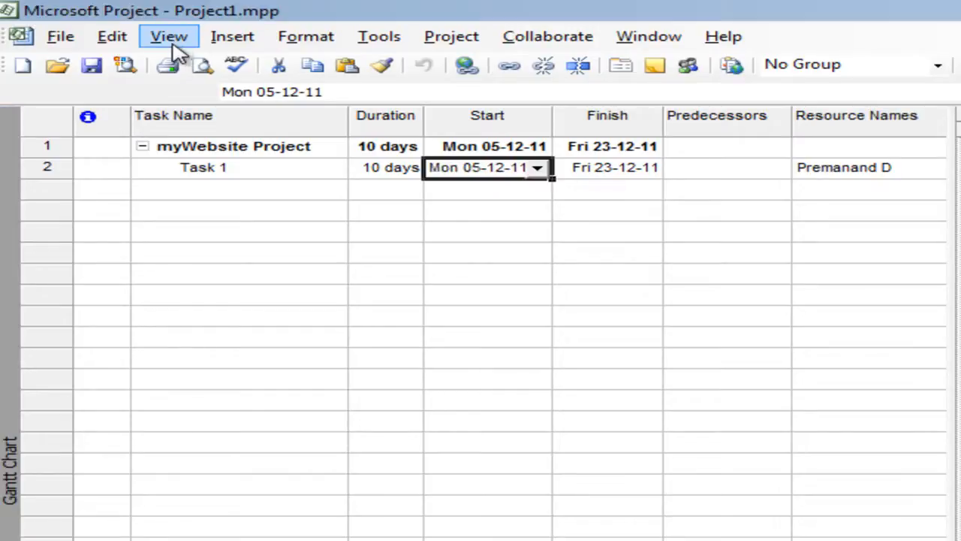
pyautogui.click(168, 37)
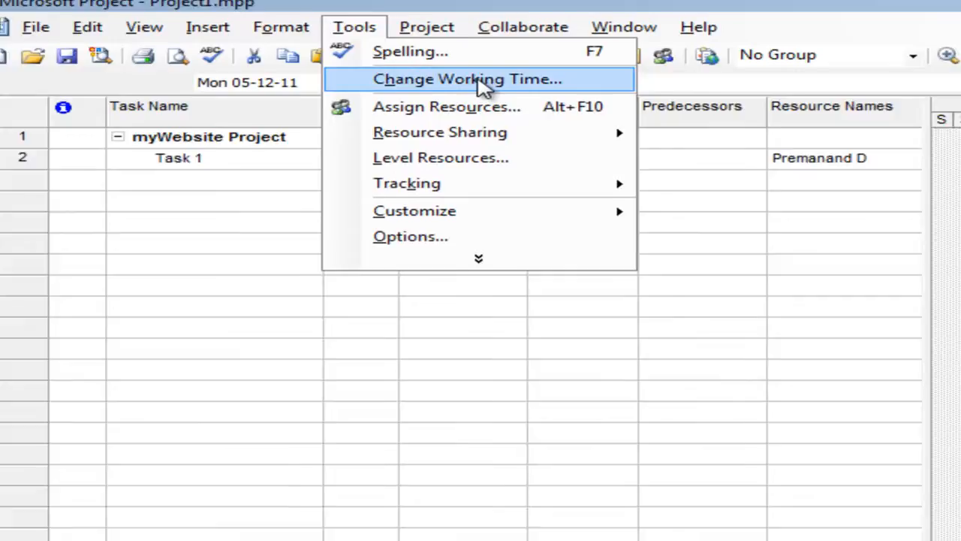
pyautogui.click(467, 78)
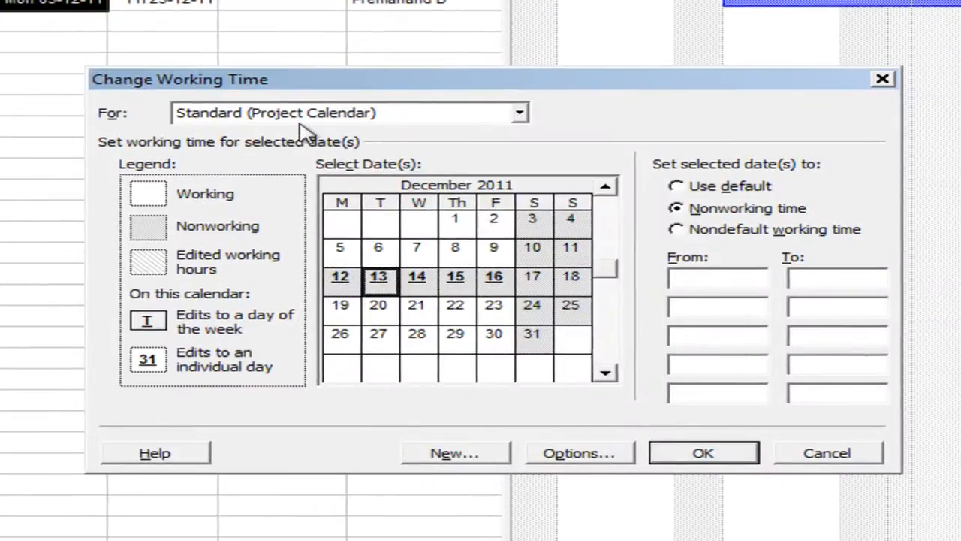
pyautogui.click(339, 276)
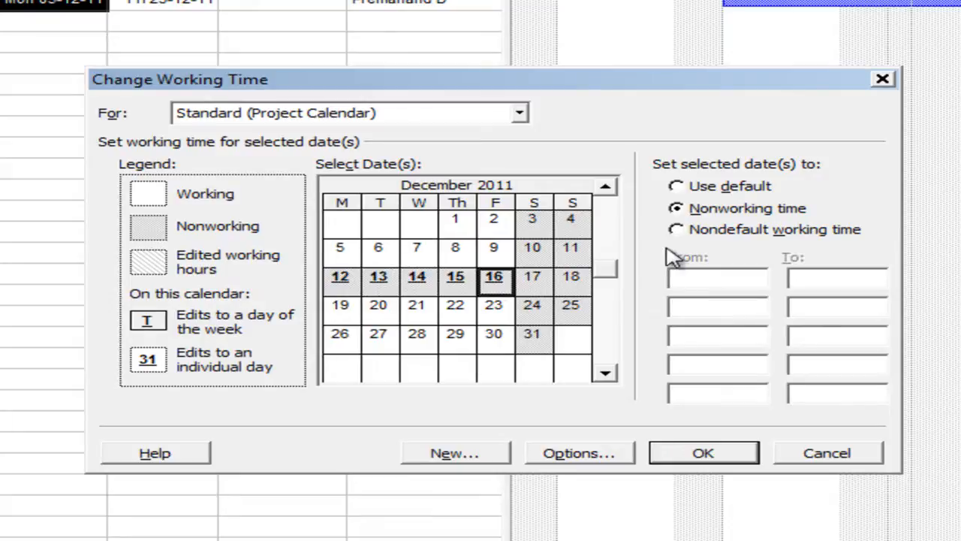
pyautogui.moveTo(553, 293)
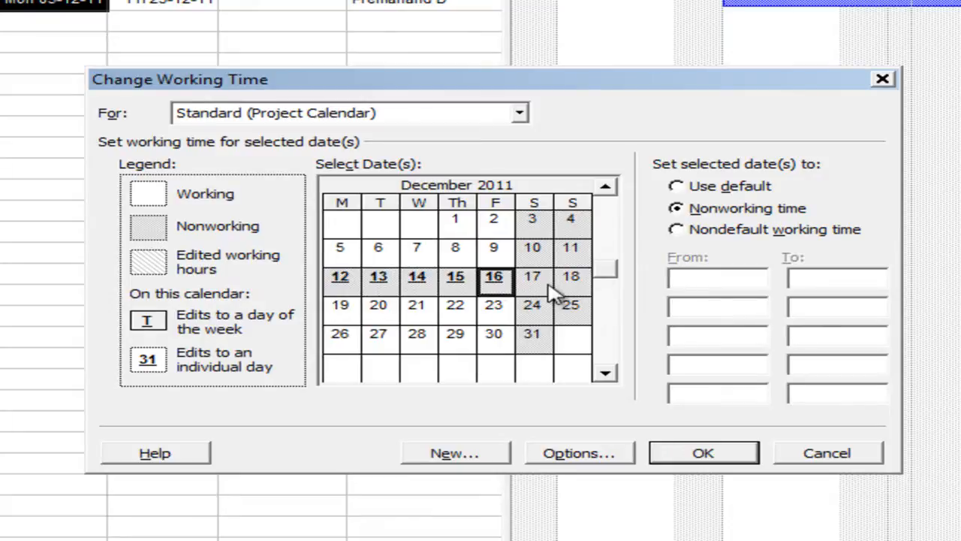
pyautogui.moveTo(537, 282)
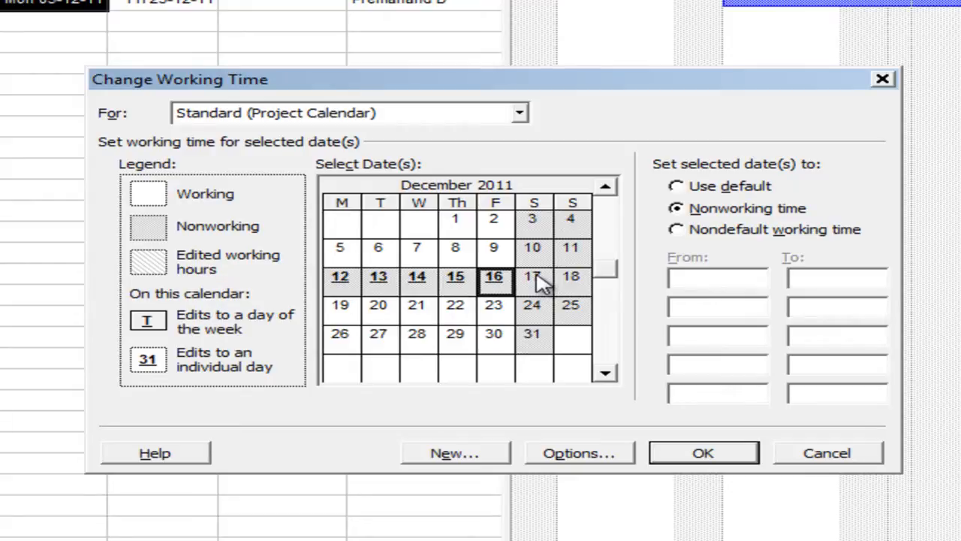
pyautogui.moveTo(563, 284)
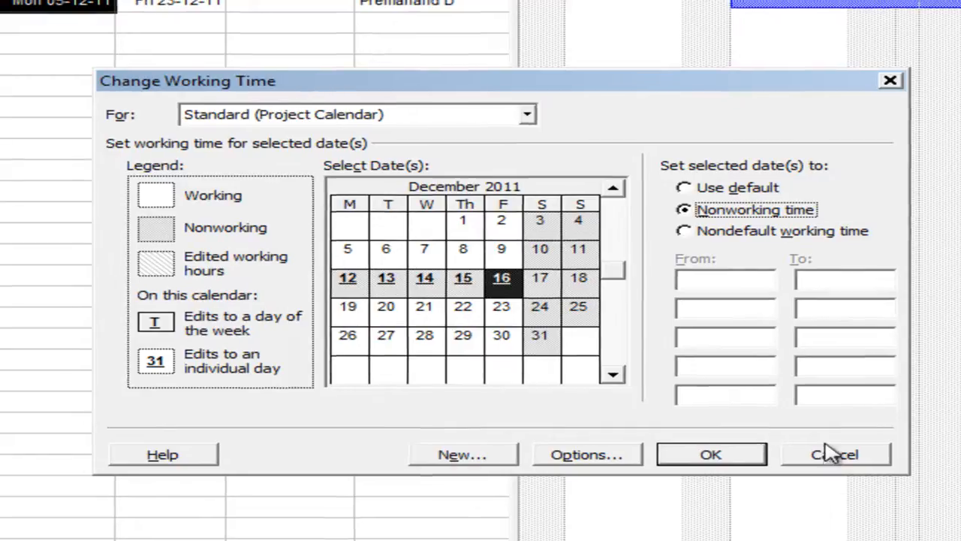
pyautogui.click(835, 454)
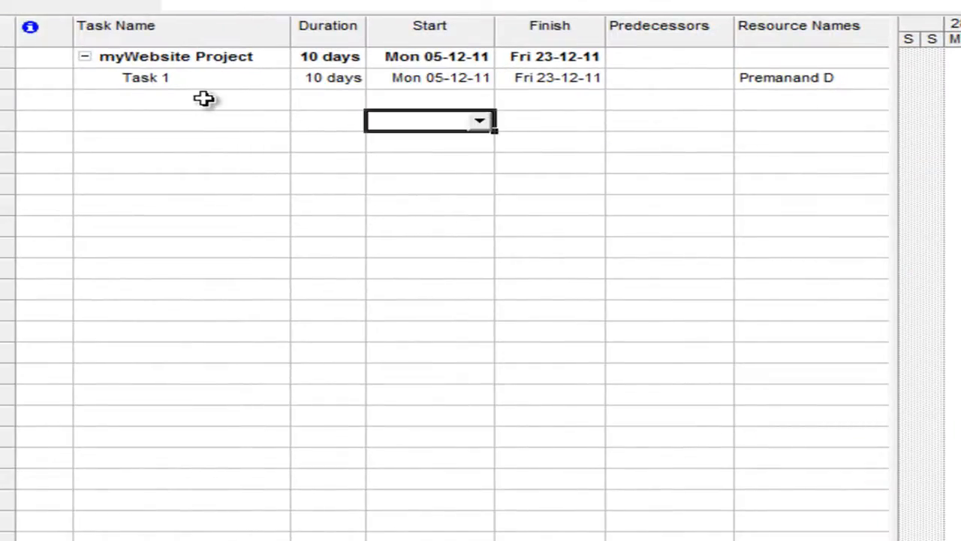
pyautogui.click(327, 78)
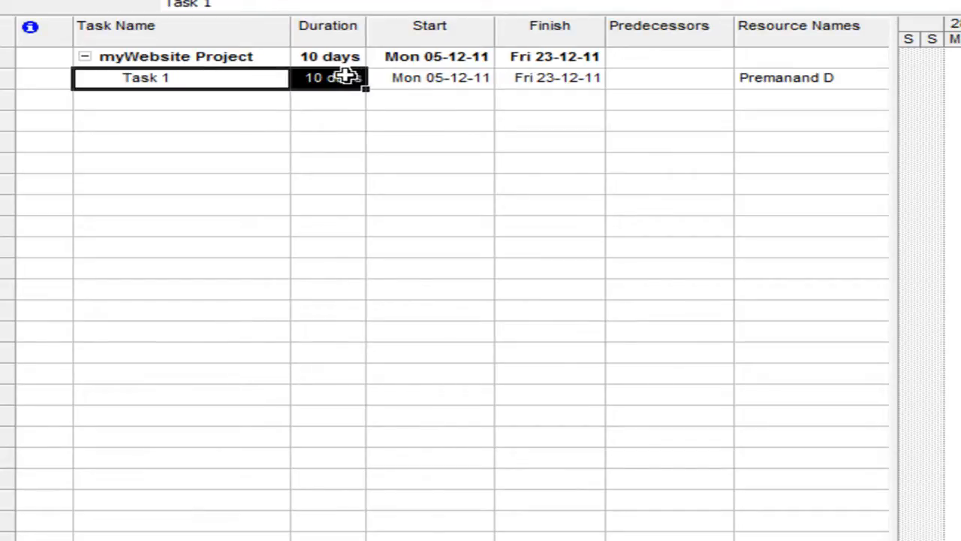
pyautogui.click(430, 78)
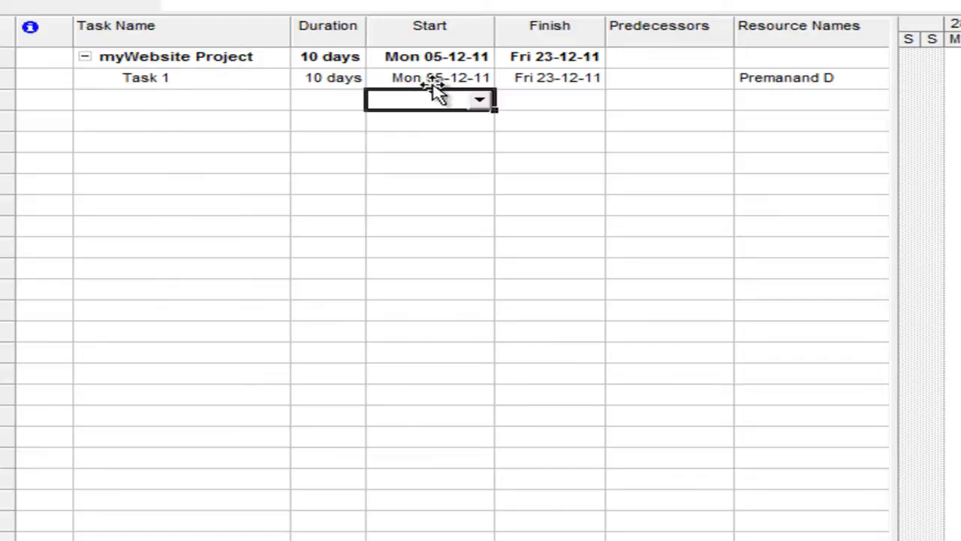
pyautogui.click(548, 79)
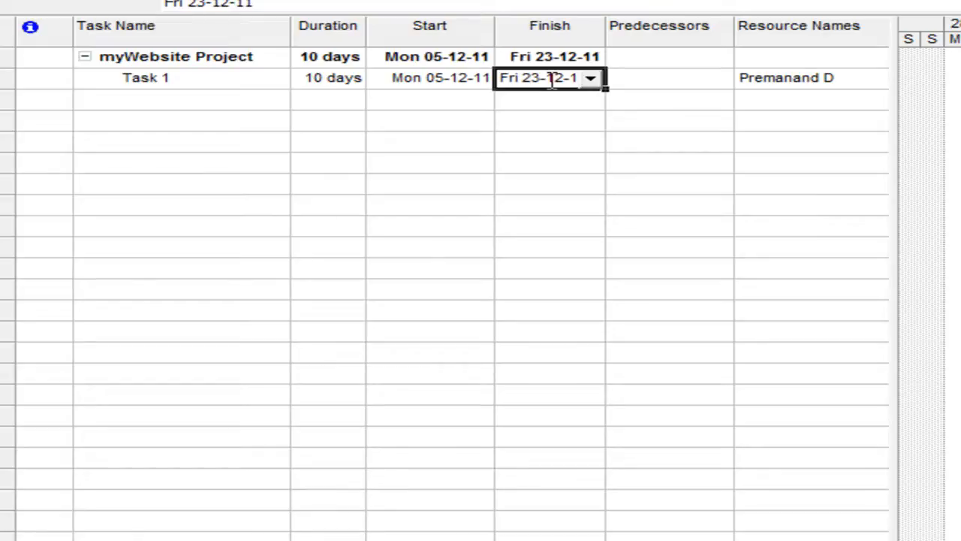
pyautogui.moveTo(793, 114)
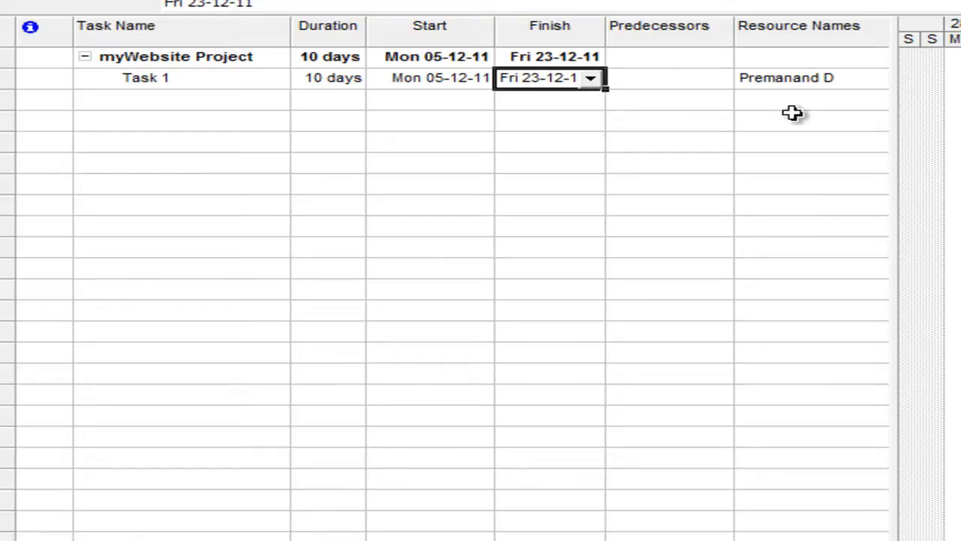
pyautogui.click(787, 79)
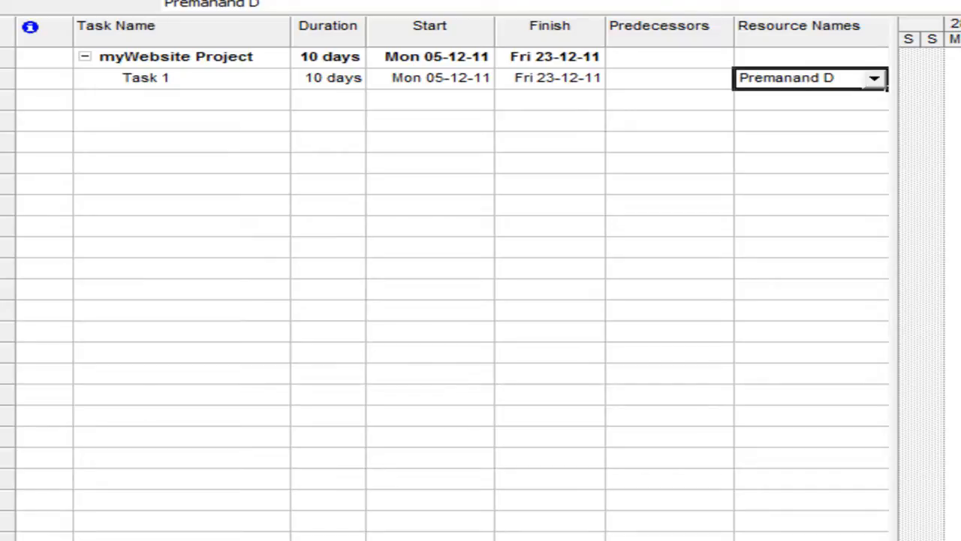
pyautogui.moveTo(697, 117)
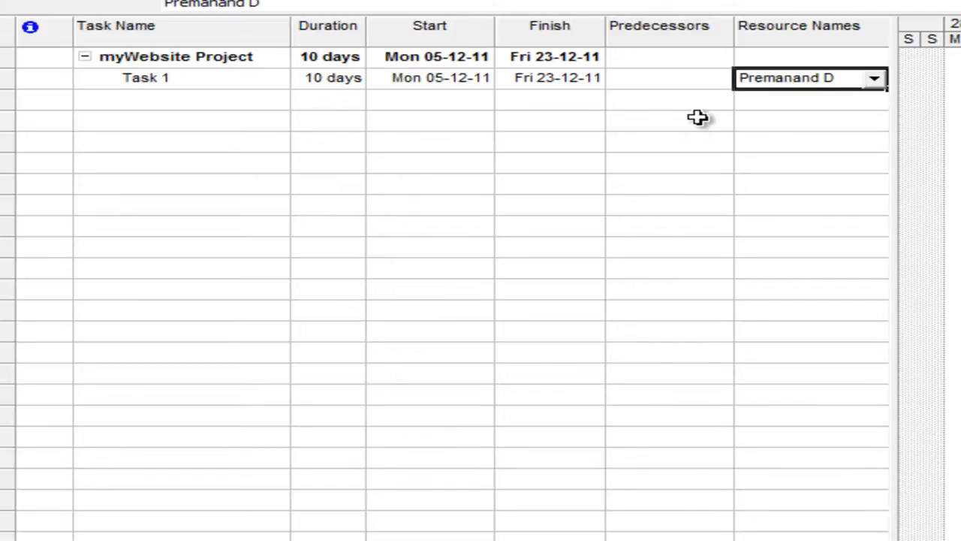
pyautogui.click(550, 78)
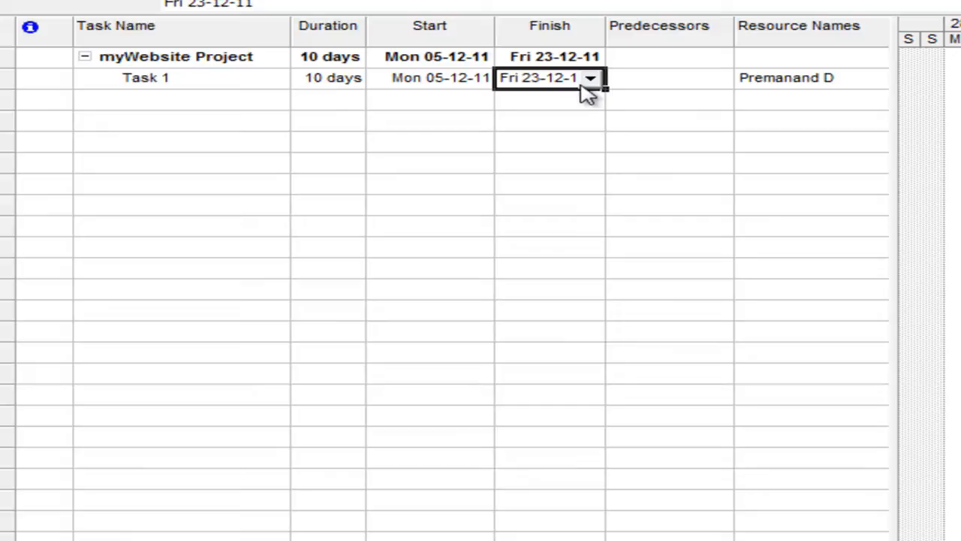
pyautogui.click(799, 78)
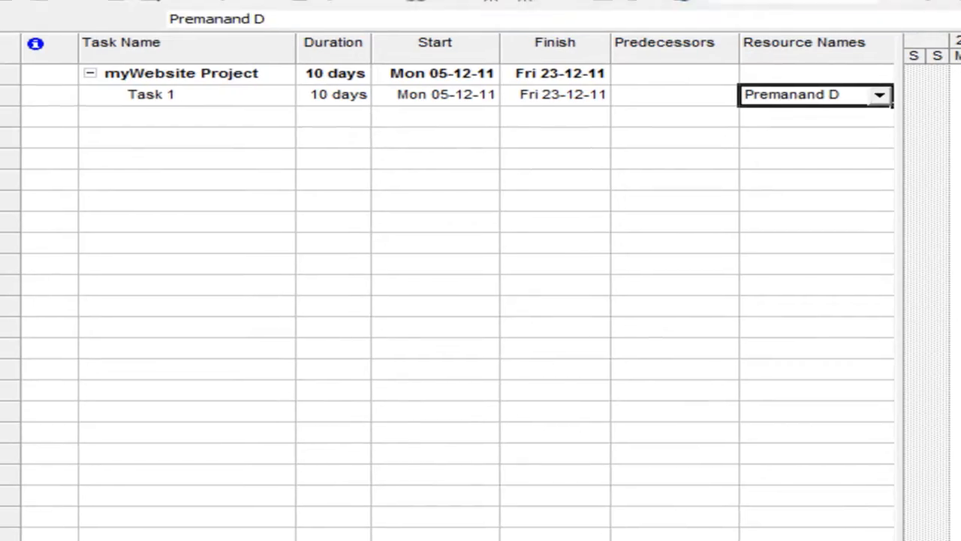
pyautogui.click(135, 21)
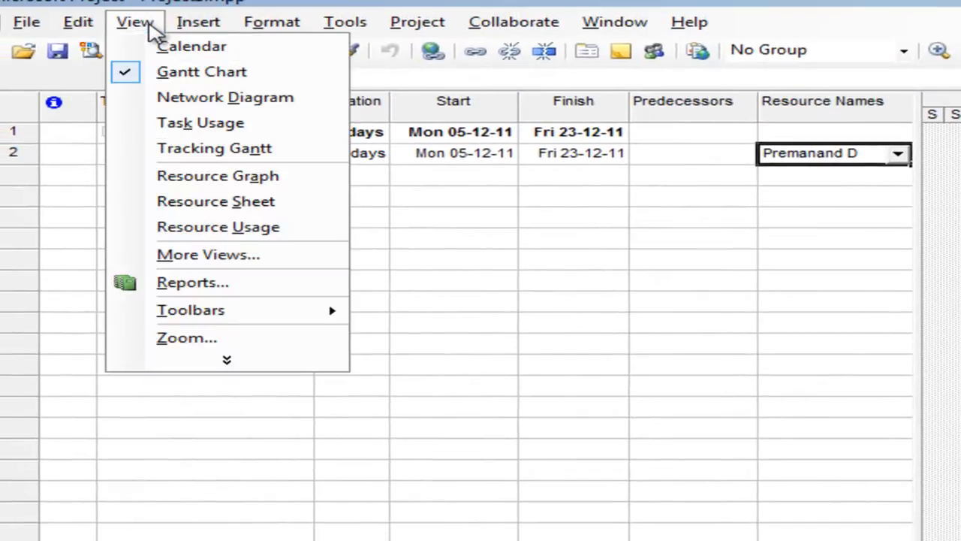
pyautogui.moveTo(225, 201)
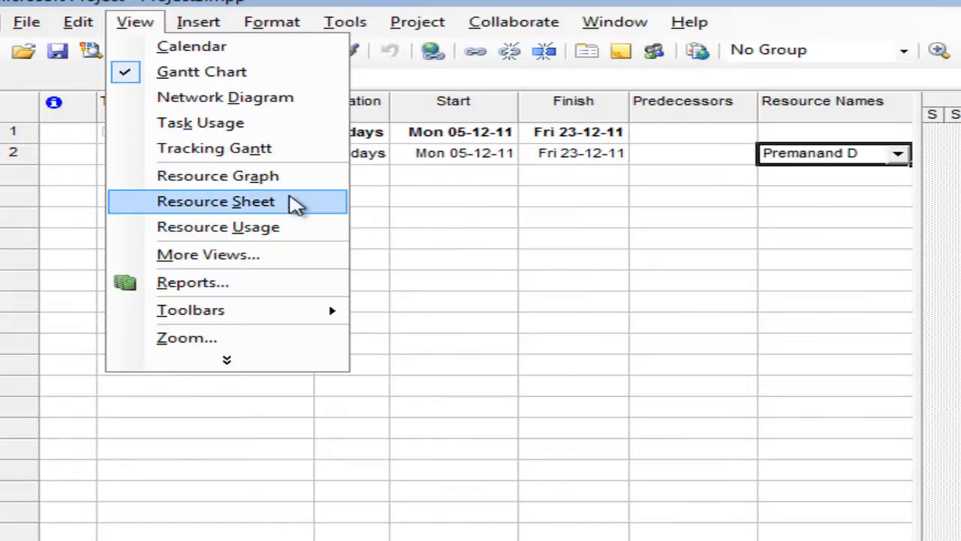
pyautogui.click(216, 202)
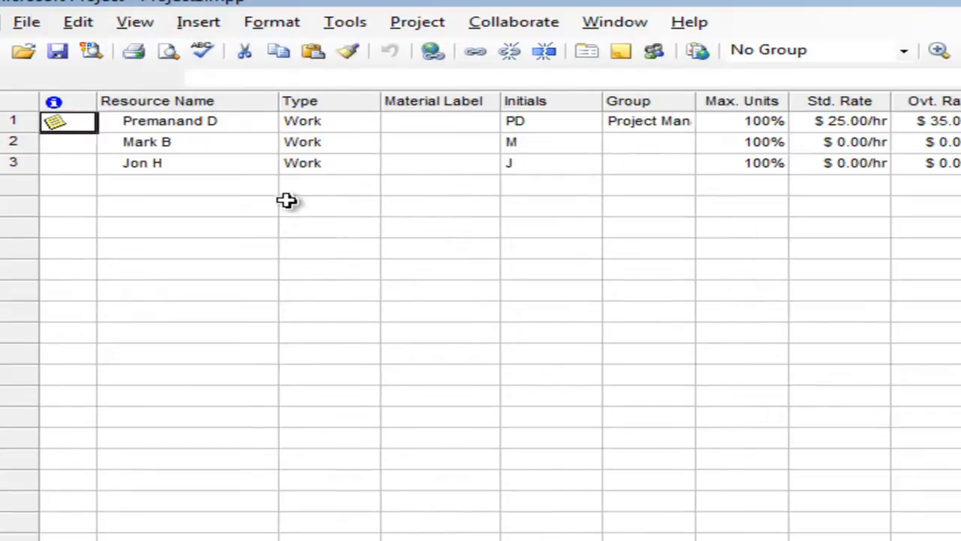
pyautogui.moveTo(451, 222)
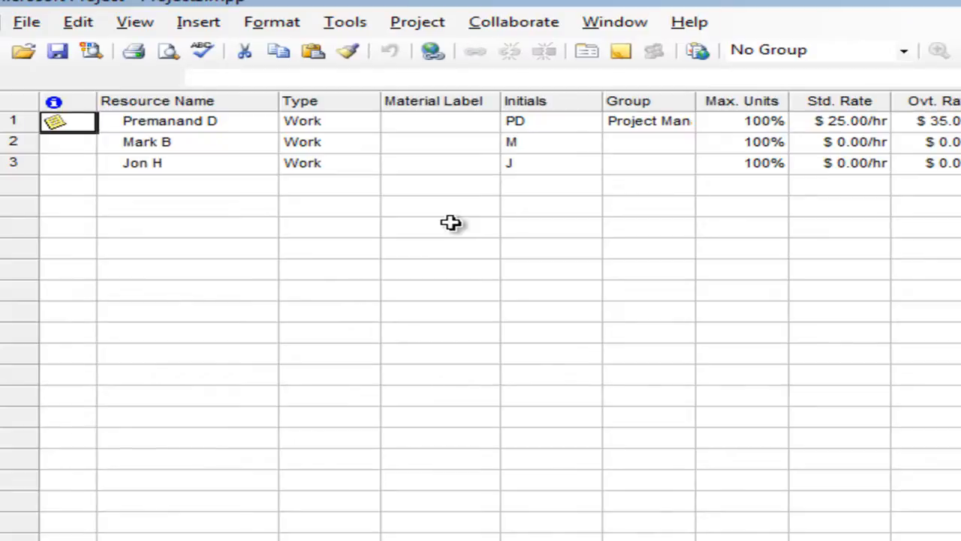
pyautogui.moveTo(15, 123)
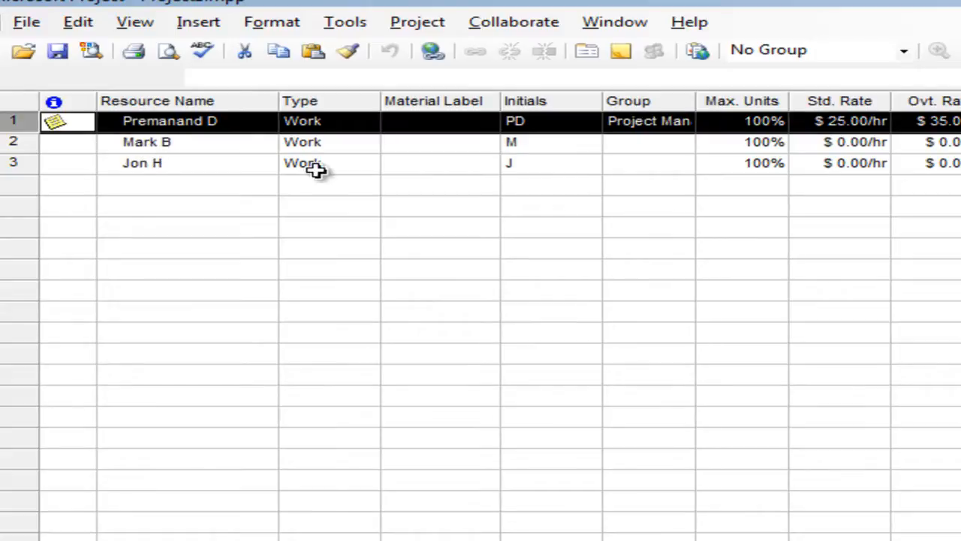
pyautogui.doubleClick(170, 120)
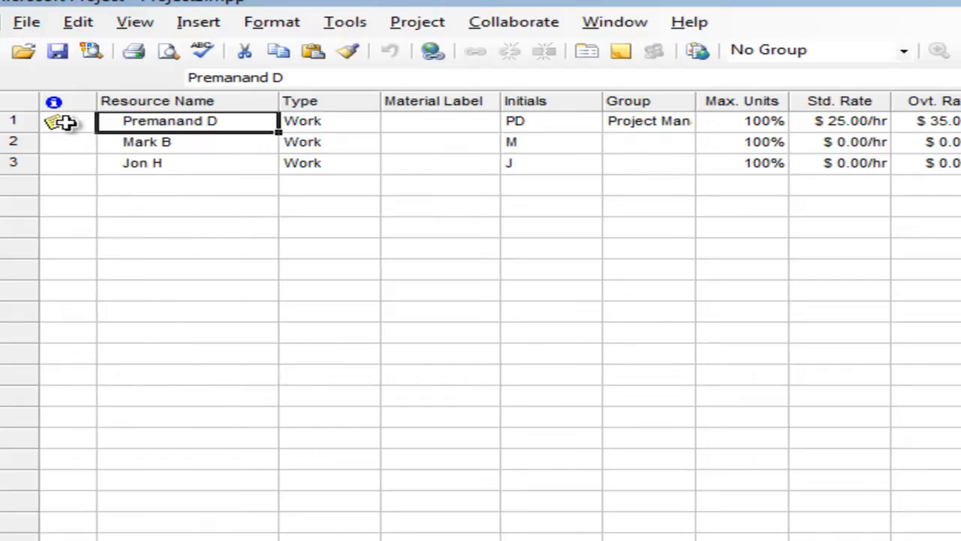
pyautogui.doubleClick(170, 120)
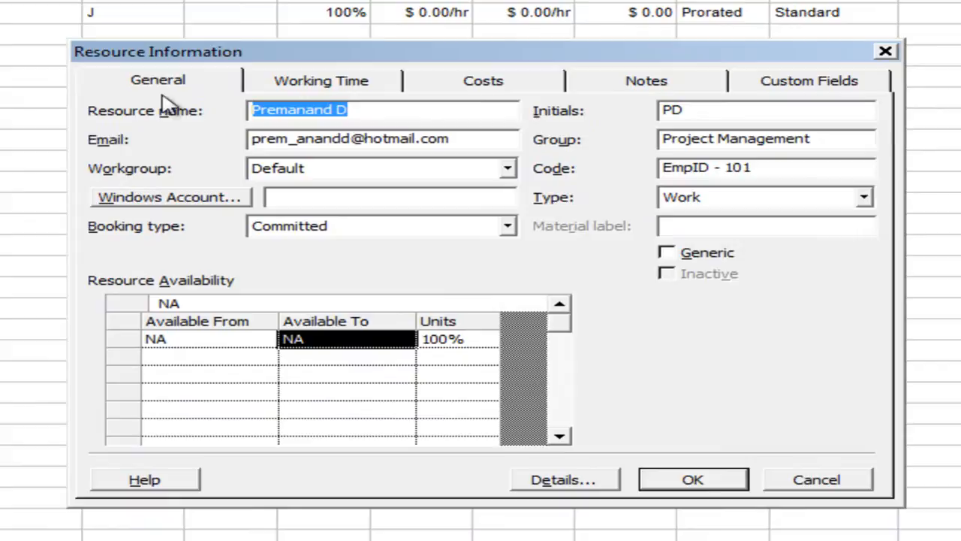
pyautogui.moveTo(284, 81)
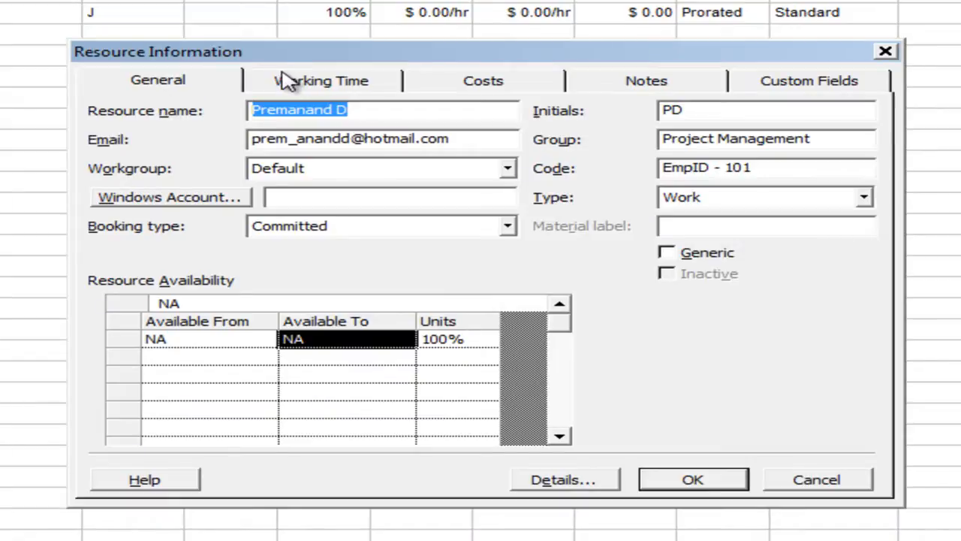
pyautogui.moveTo(285, 89)
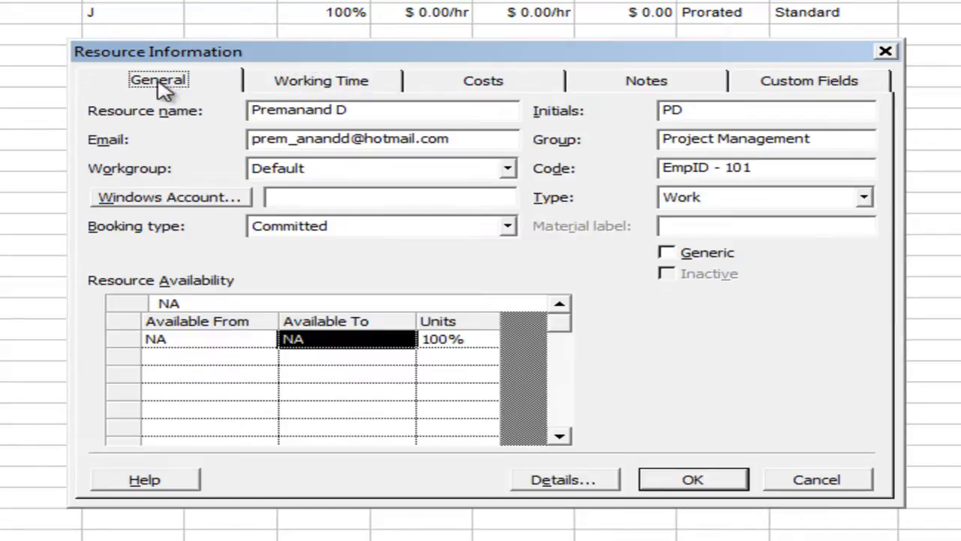
pyautogui.click(484, 81)
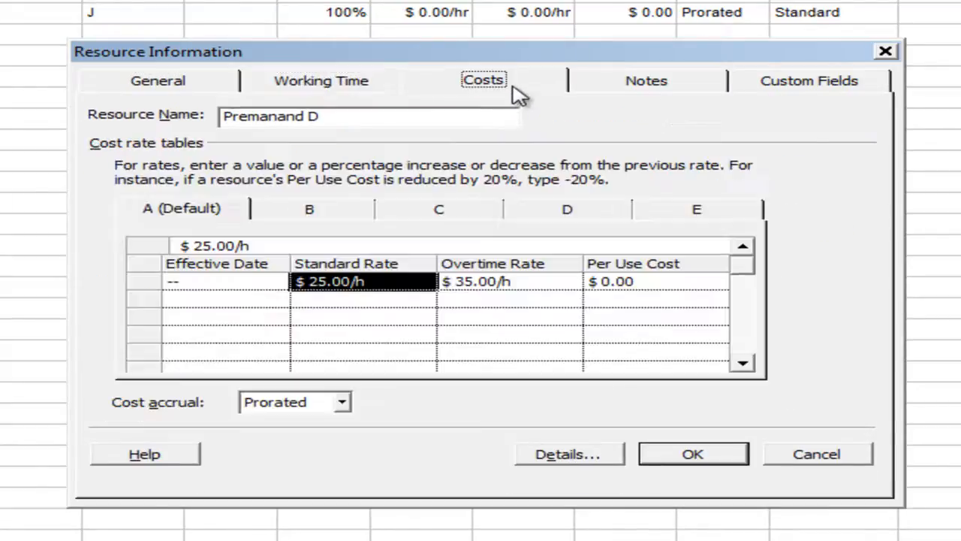
pyautogui.click(158, 81)
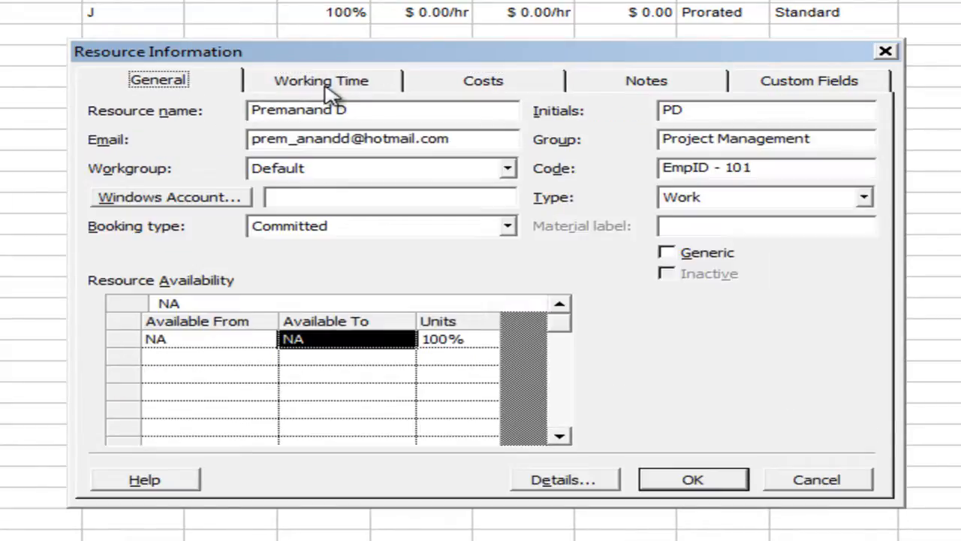
pyautogui.click(321, 82)
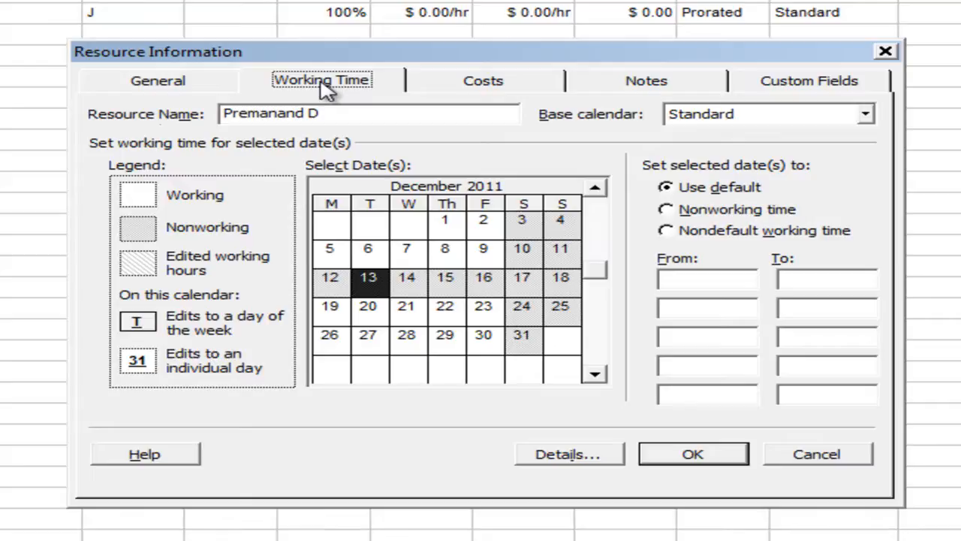
pyautogui.moveTo(328, 90)
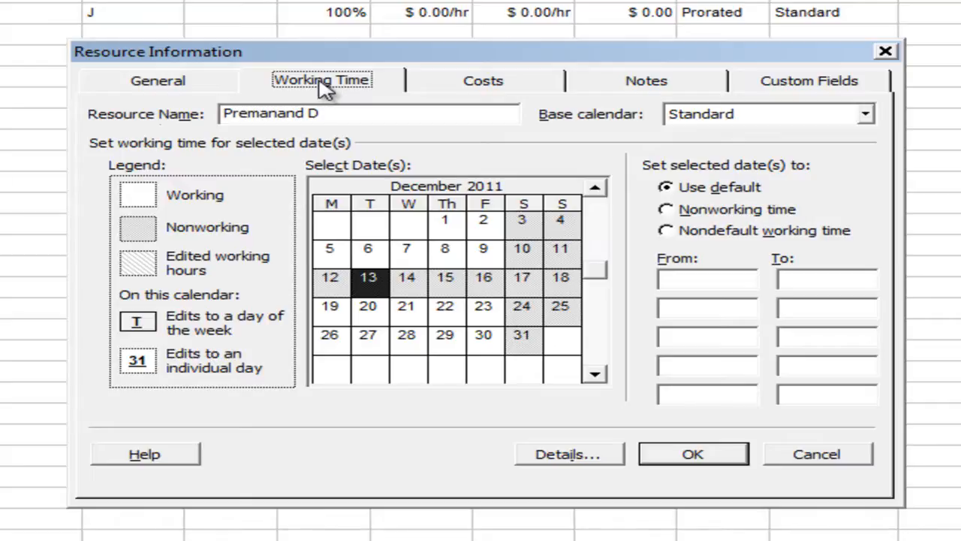
pyautogui.moveTo(327, 84)
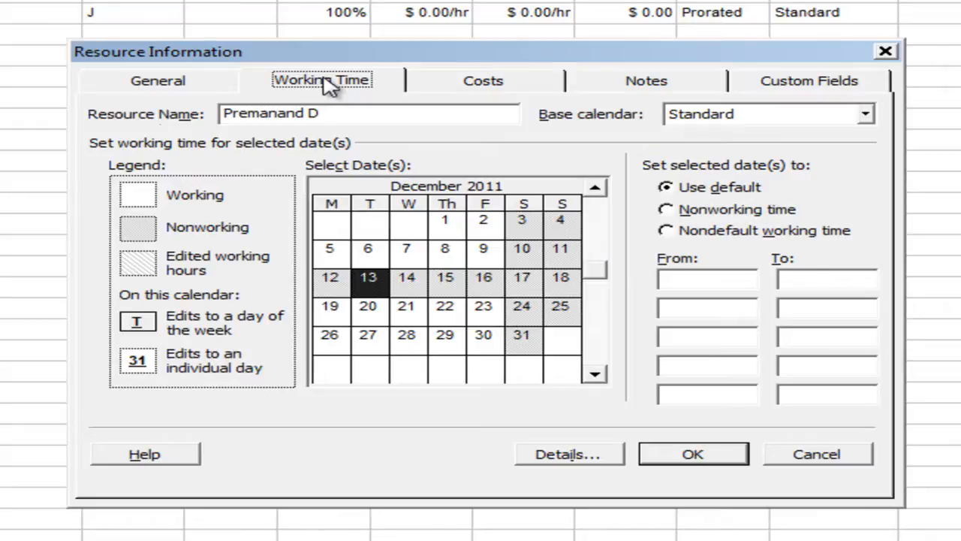
pyautogui.moveTo(270, 157)
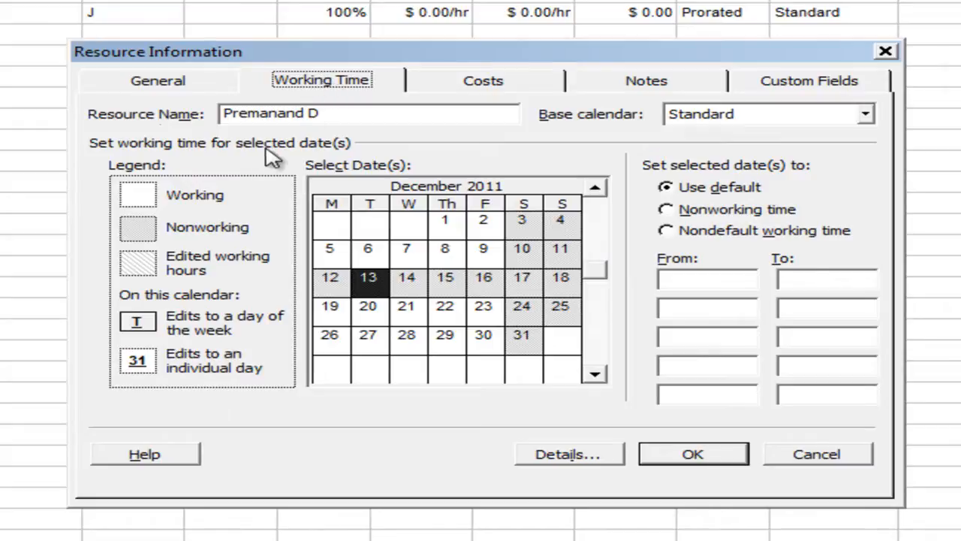
pyautogui.doubleClick(264, 115)
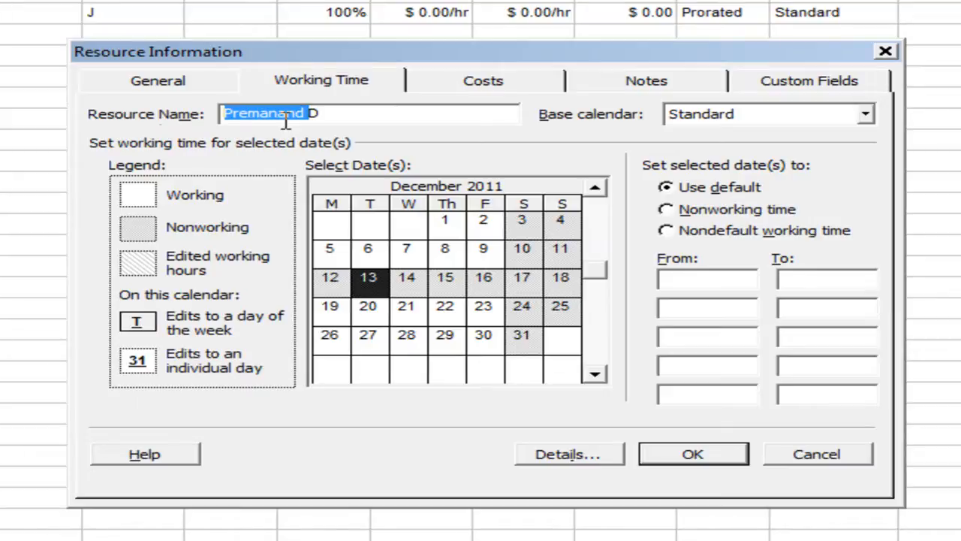
pyautogui.moveTo(397, 309)
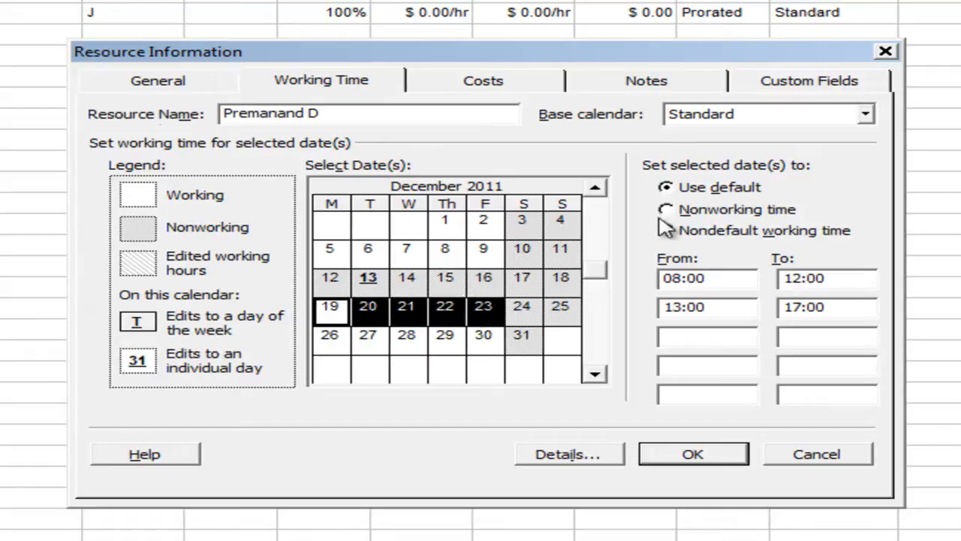
pyautogui.click(665, 209)
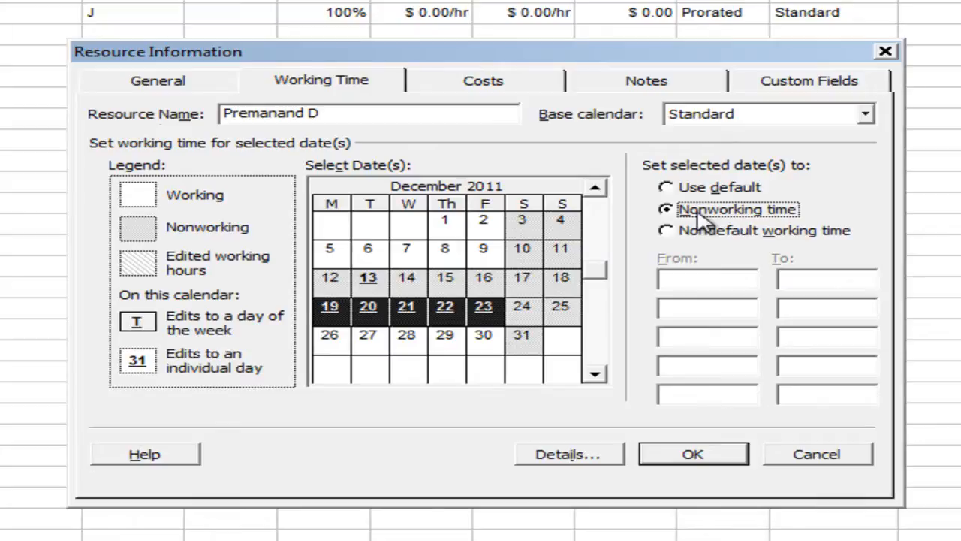
pyautogui.moveTo(689, 457)
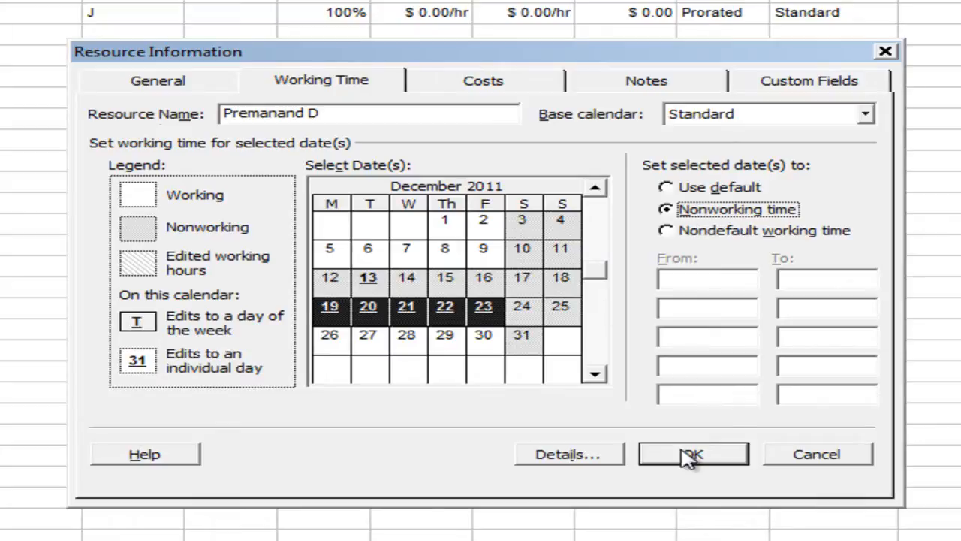
pyautogui.click(691, 454)
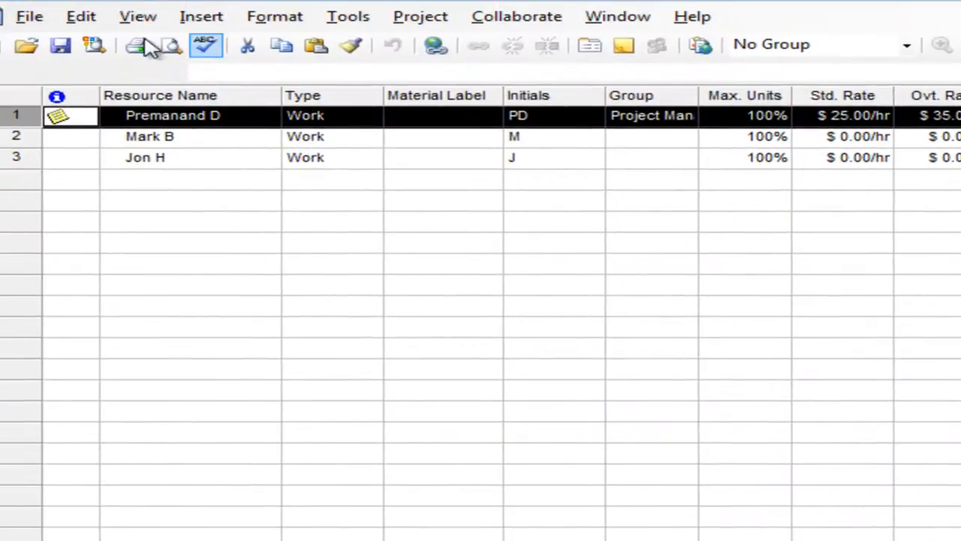
# Step: Return to the Gantt Chart and select Task 1, now running Mon 05-12-11 to Fri 30-12-11
pyautogui.click(138, 15)
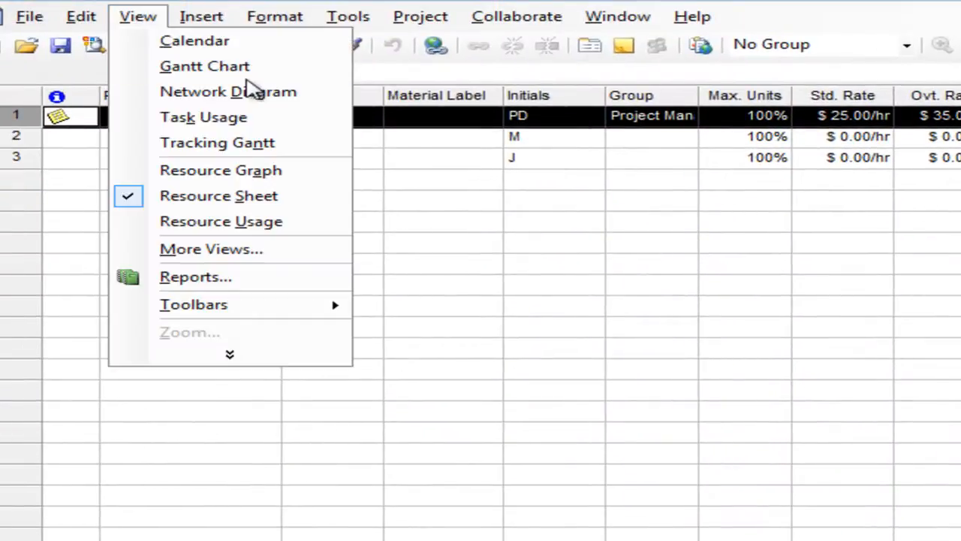
pyautogui.moveTo(205, 66)
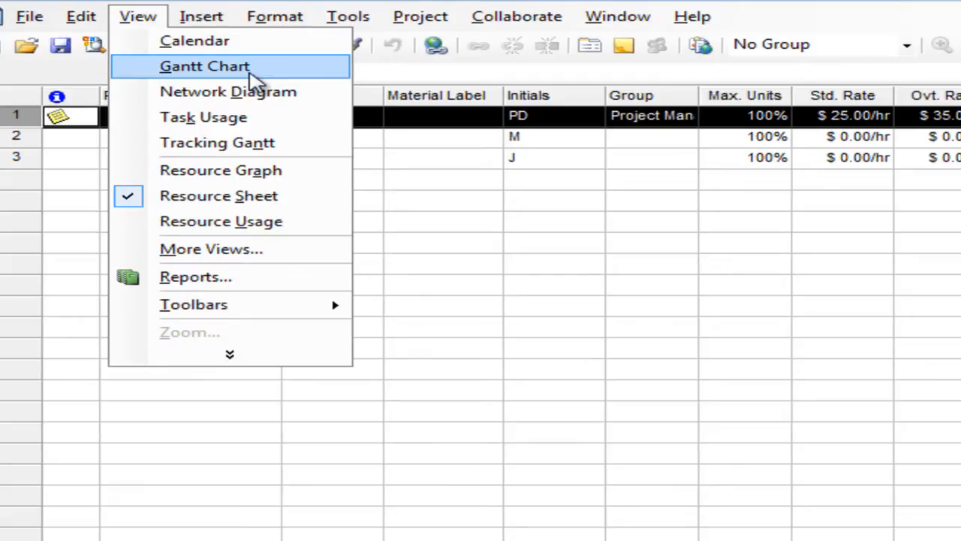
pyautogui.click(205, 66)
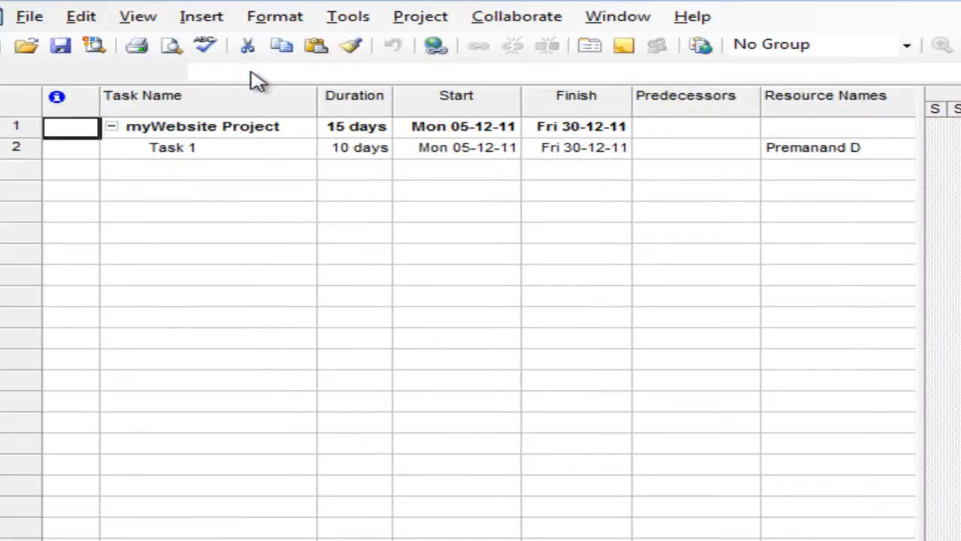
pyautogui.moveTo(398, 166)
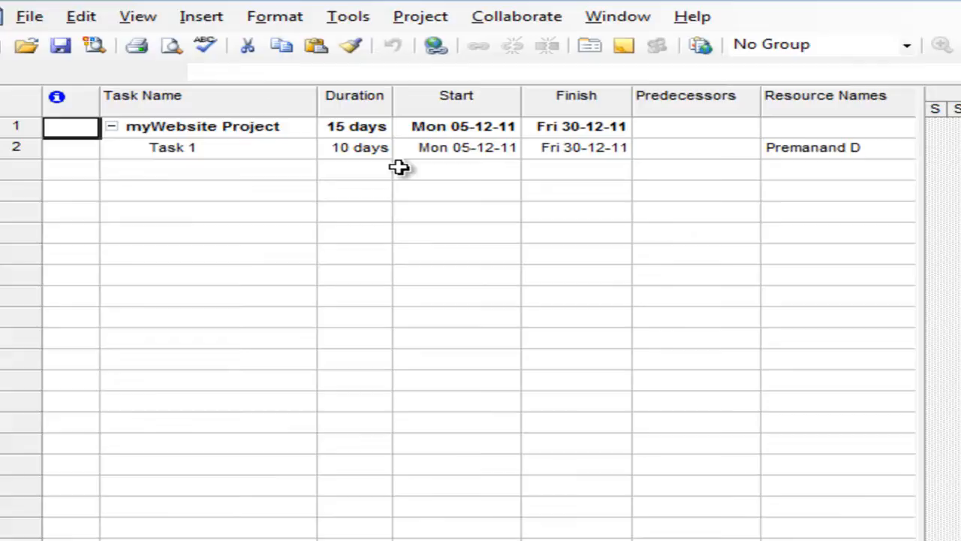
pyautogui.click(457, 147)
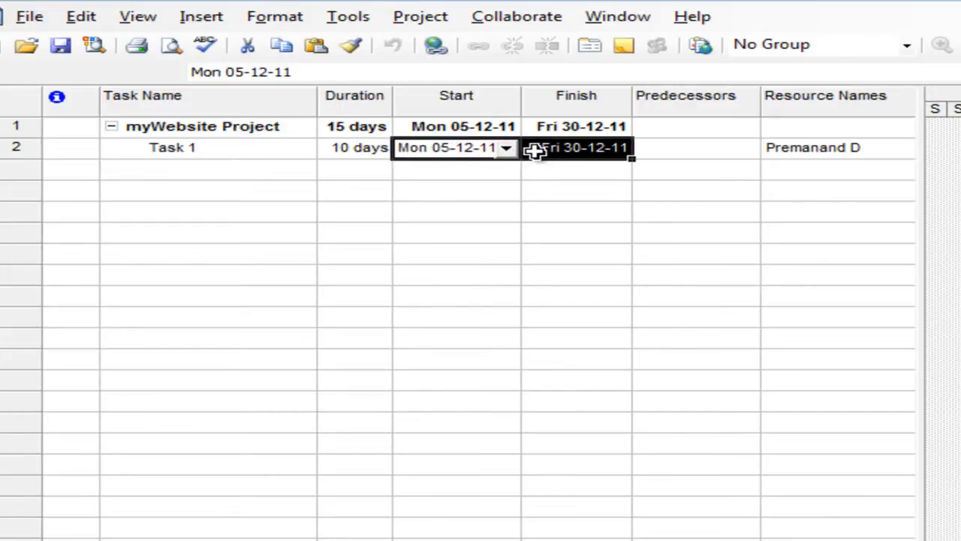